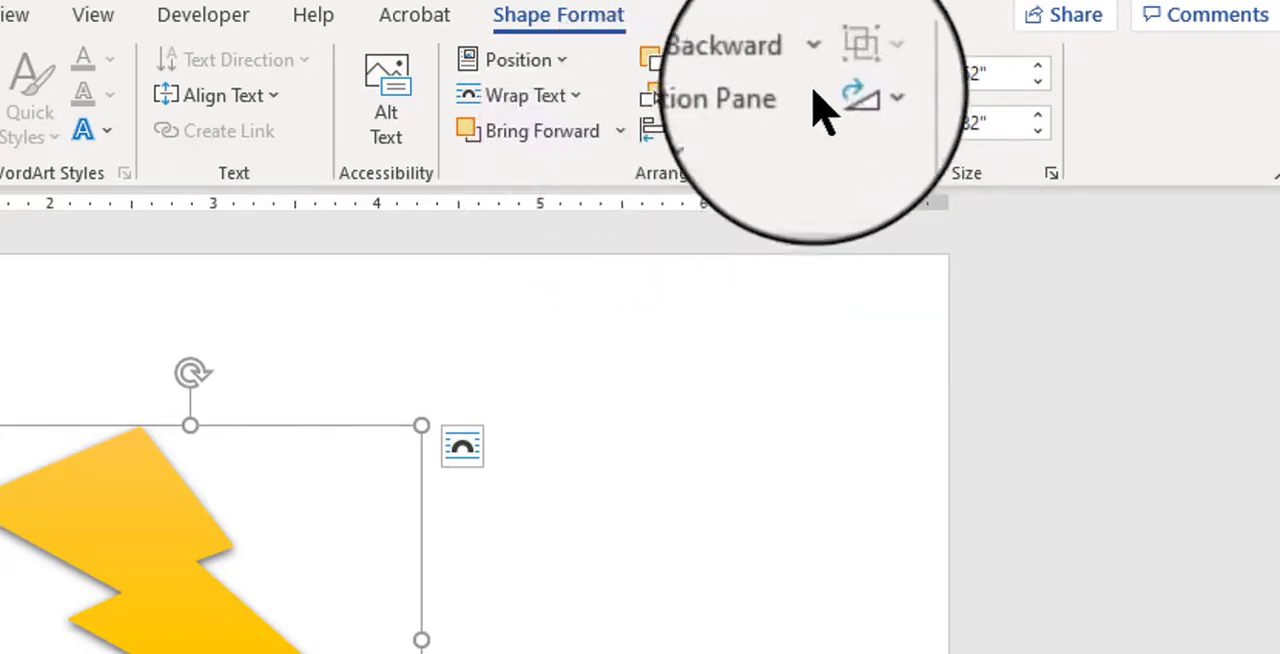
Show the Rotate options for the selected lightning bolt image
left_click(884, 96)
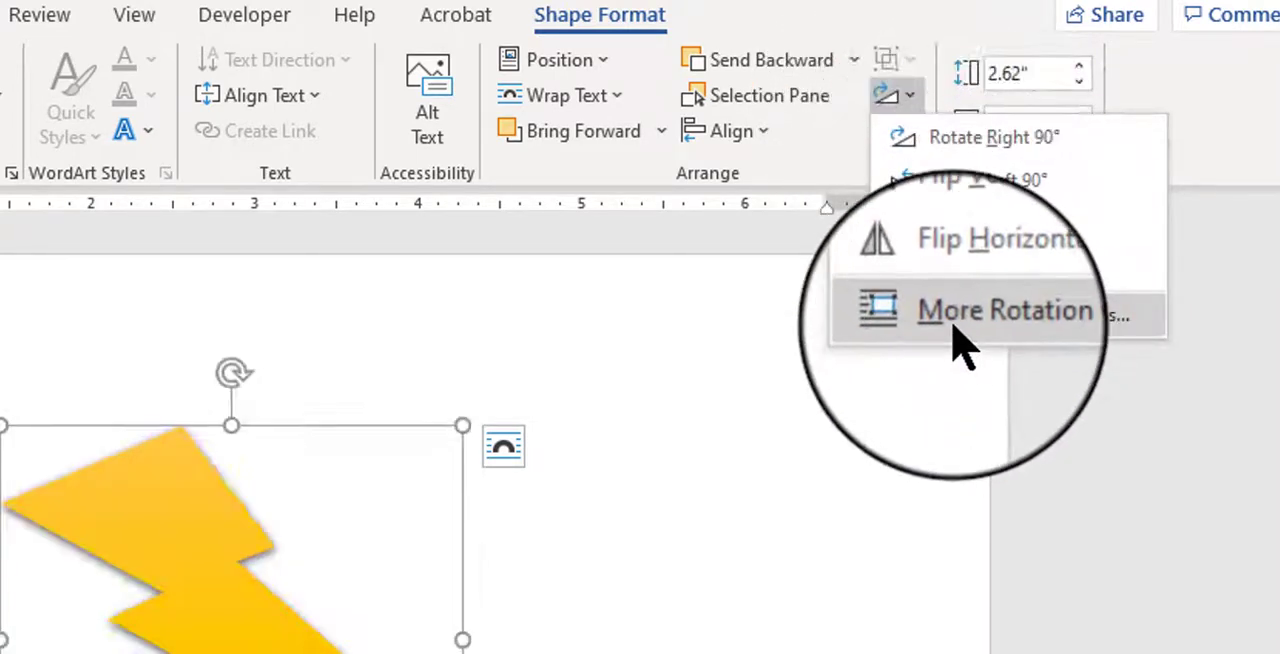
Bring up More Rotation Options to reach the Layout dialog's Size settings
left_click(1004, 310)
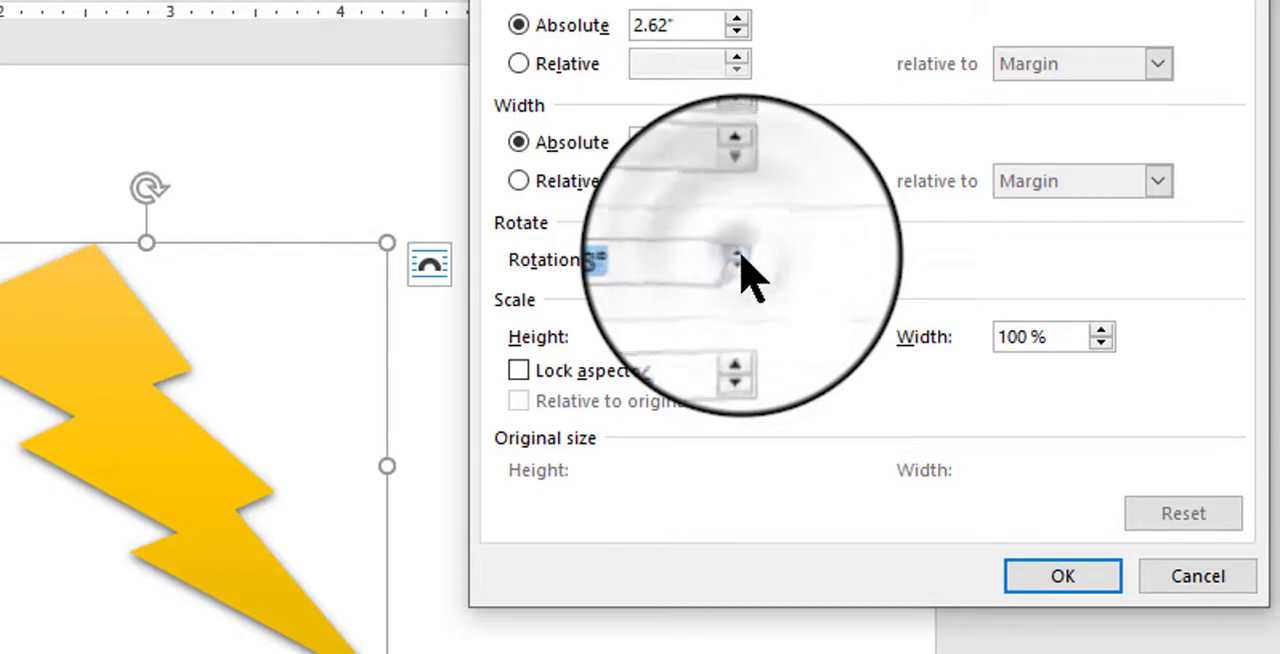
Rotate the lightning bolt 15 degrees and apply it beside the circle
left_click(752, 262)
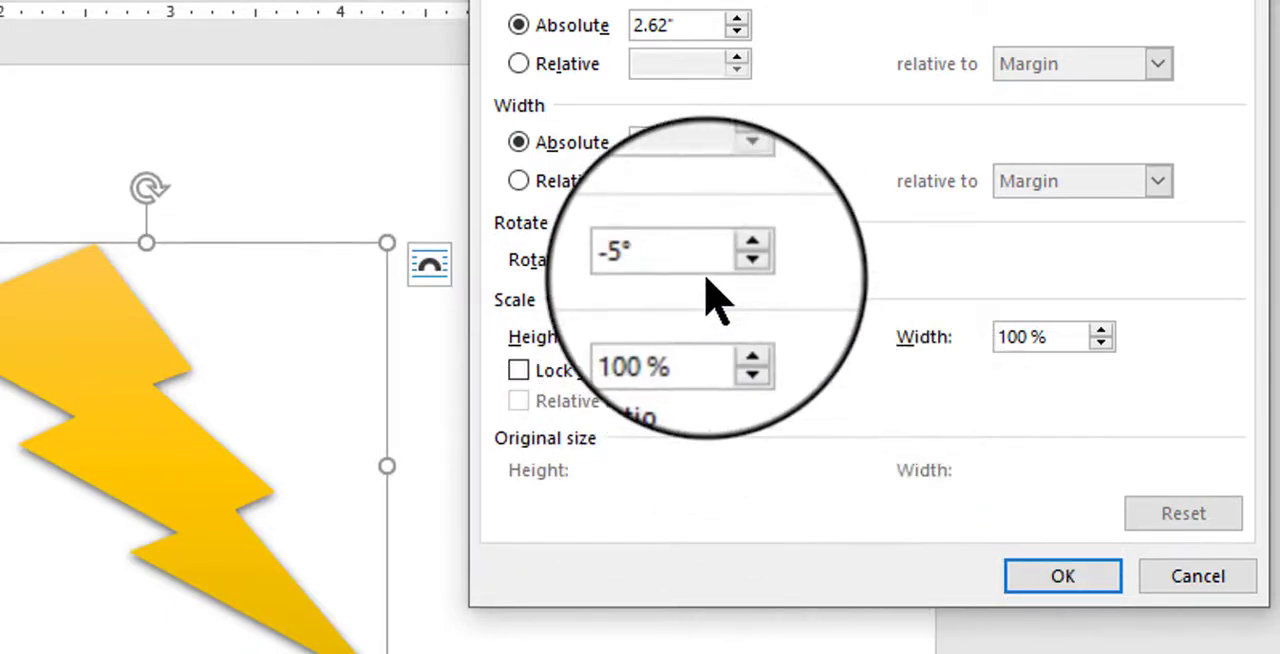
left_click(1062, 576)
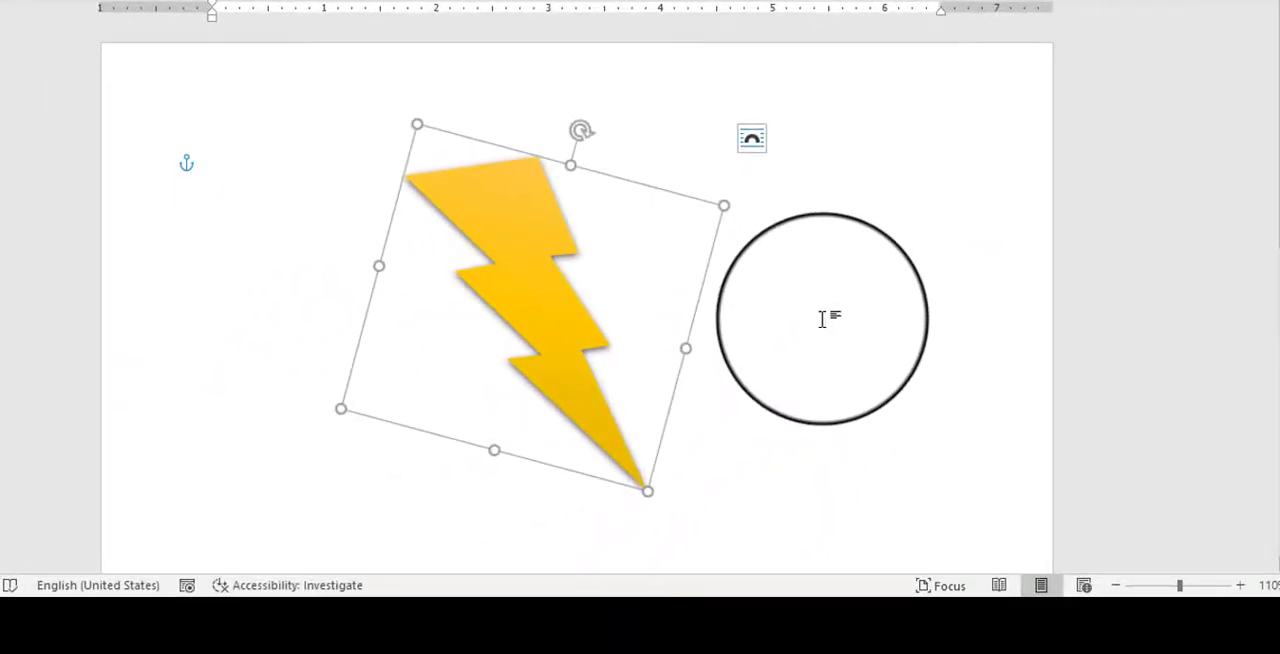